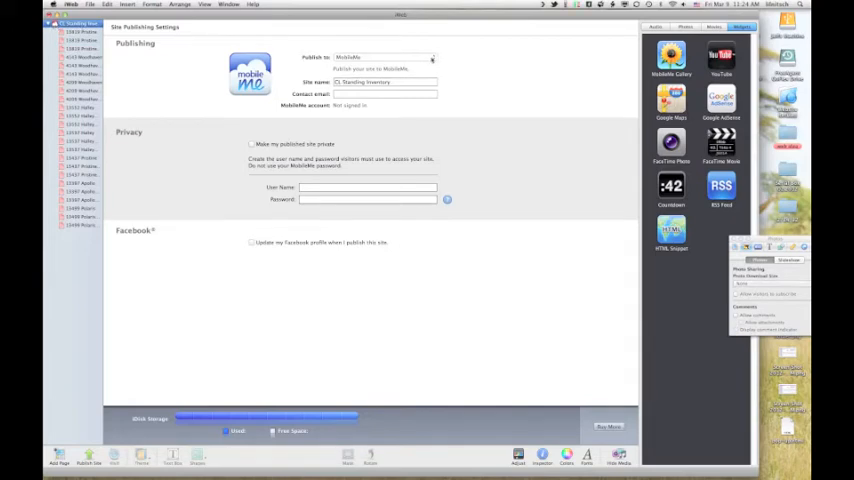
Step: Switch the 'Publish to' setting from MobileMe to Local Folder
click(432, 56)
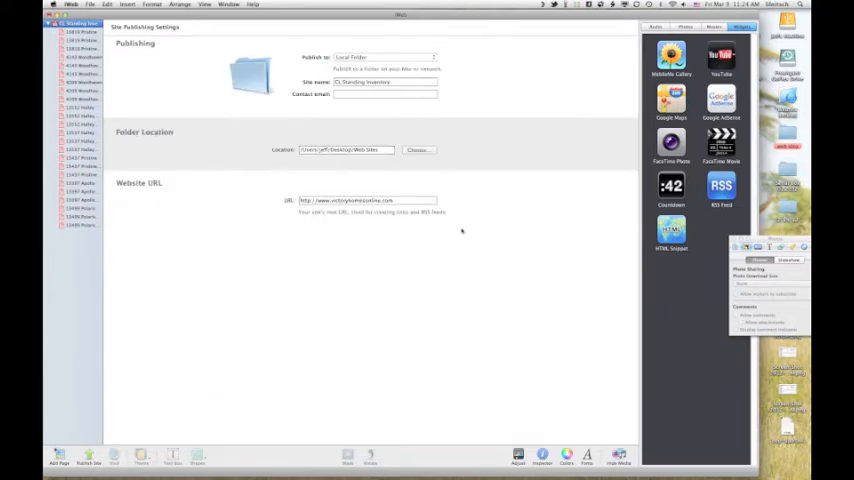
mouse_move(478, 142)
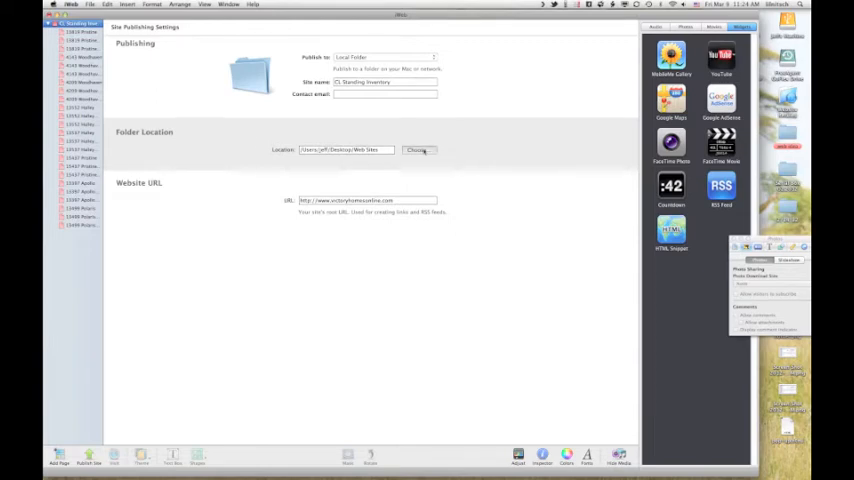
Step: Choose the Desktop as the local publishing folder location
click(420, 150)
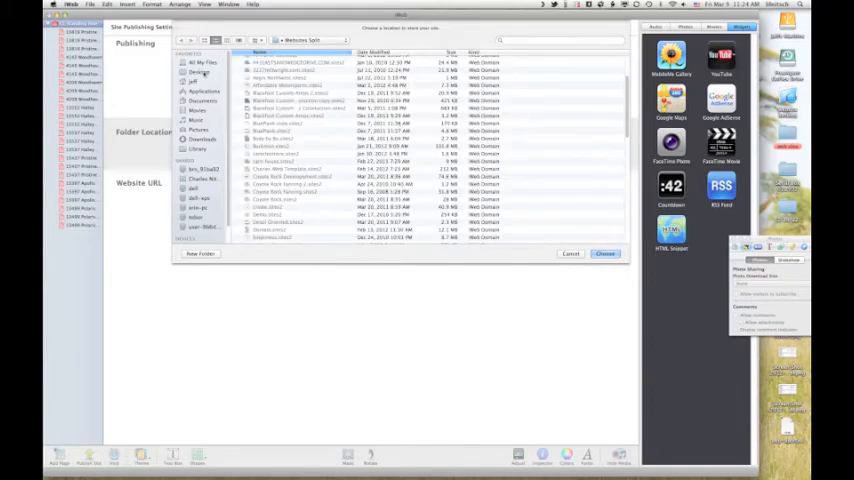
click(200, 76)
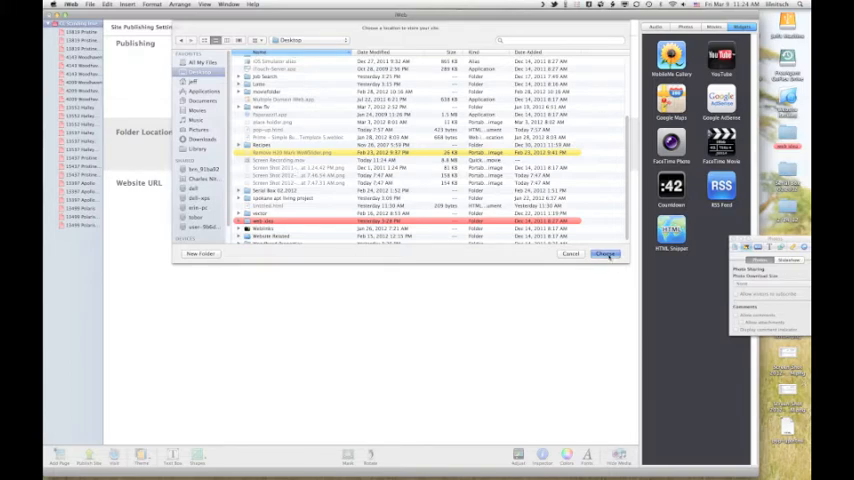
click(604, 252)
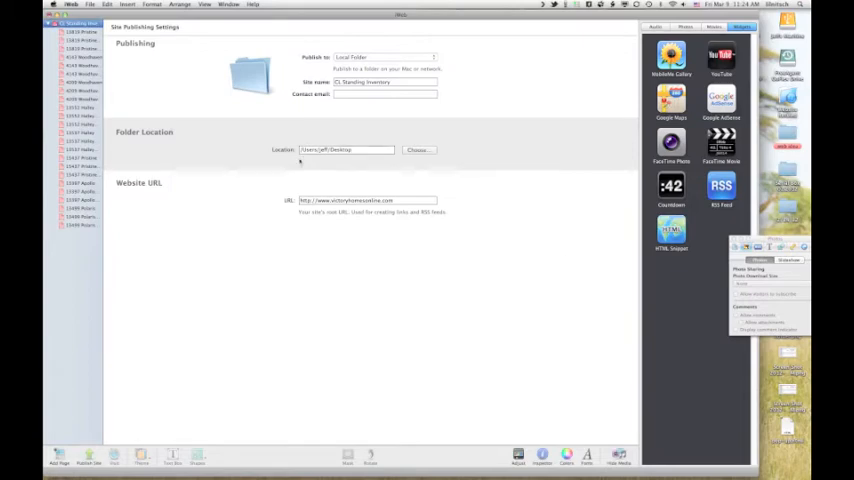
mouse_move(478, 294)
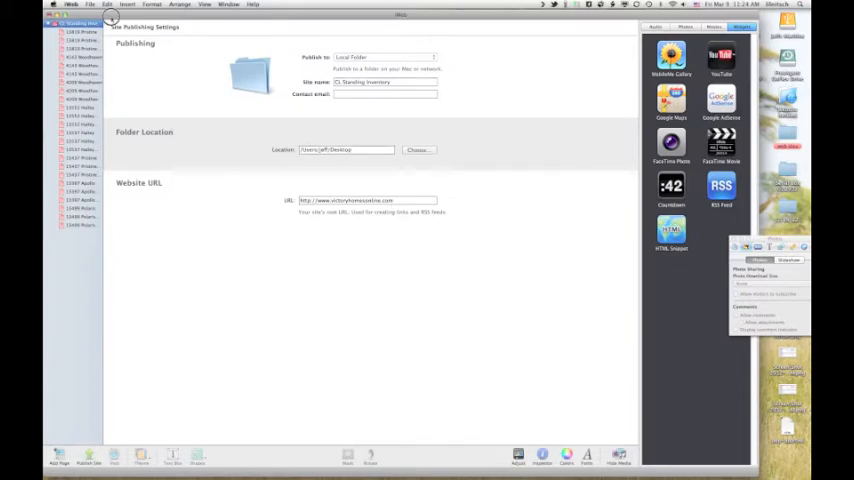
Step: Publish the entire site via File > Publish Entire Site and dismiss the published alert
click(92, 4)
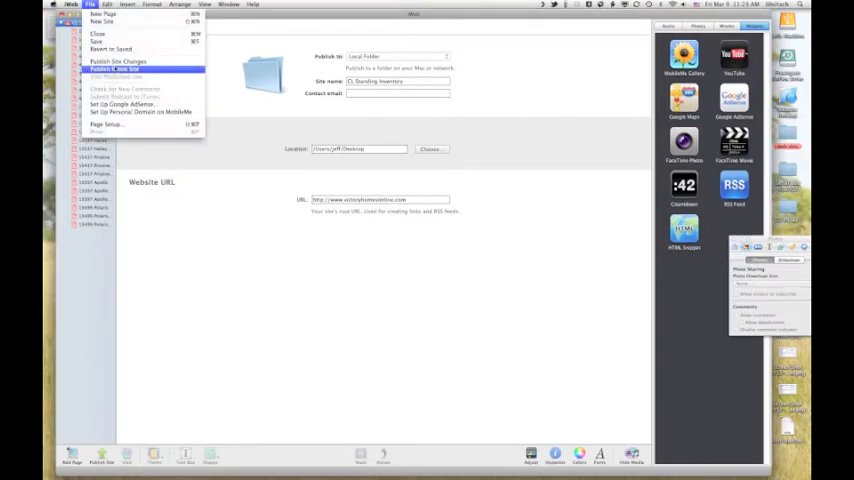
click(112, 68)
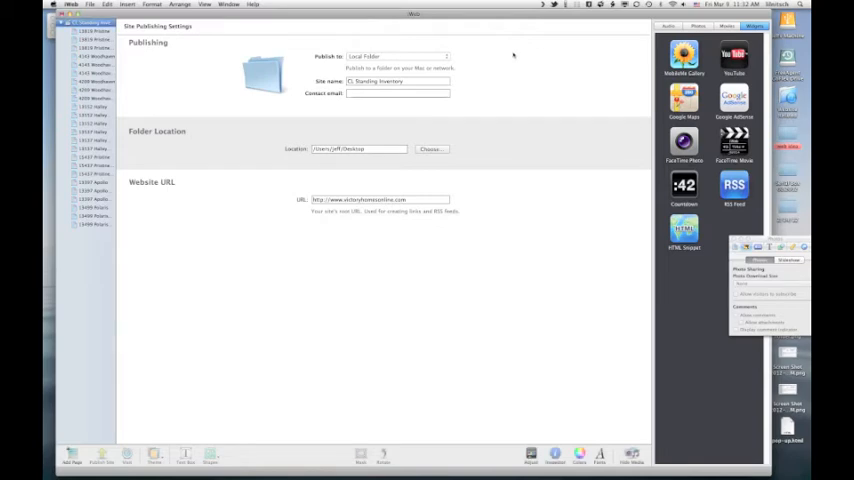
click(100, 456)
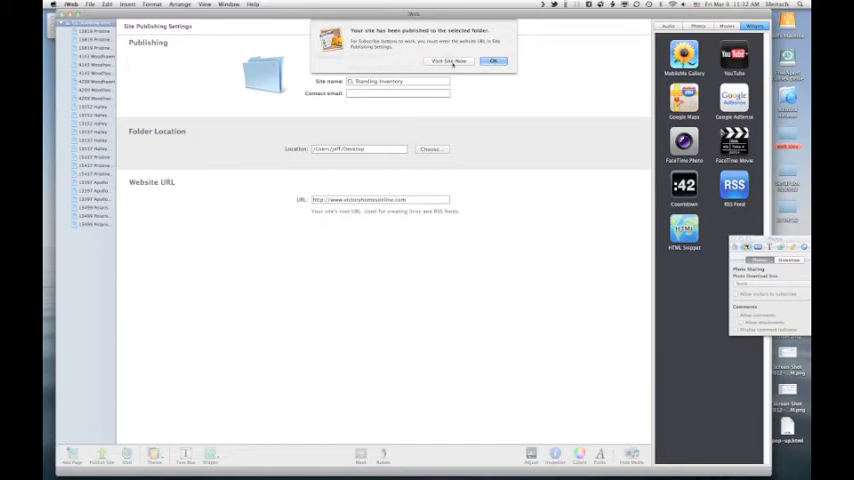
click(492, 60)
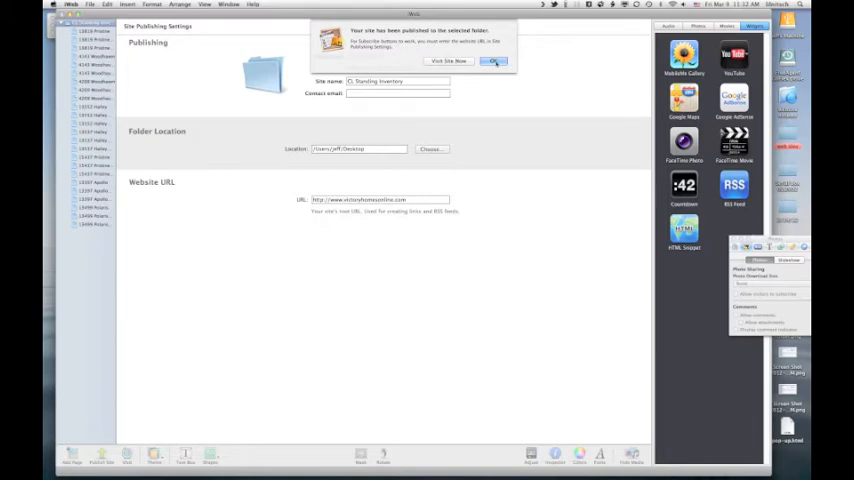
click(492, 60)
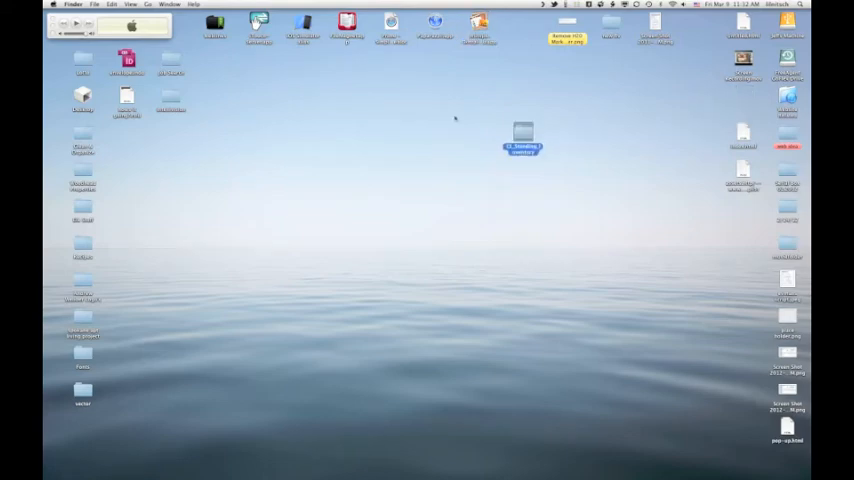
mouse_move(540, 164)
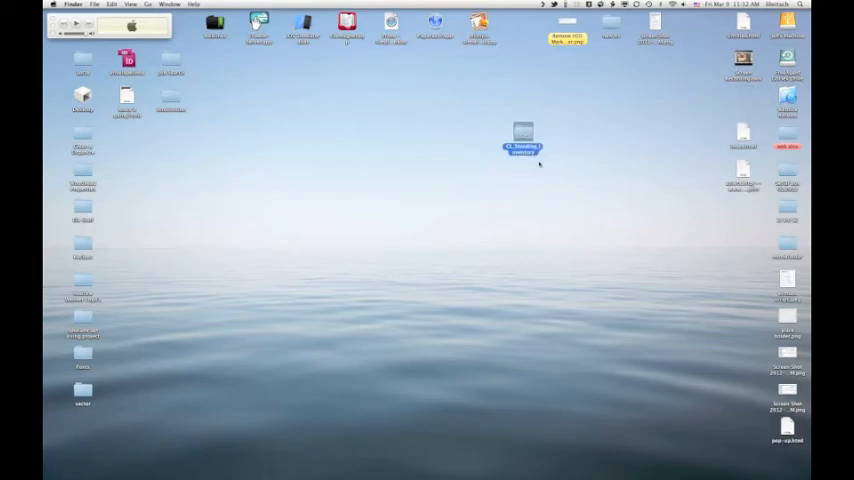
Step: Show the published site folder's page files and folders in a Finder window
double_click(524, 140)
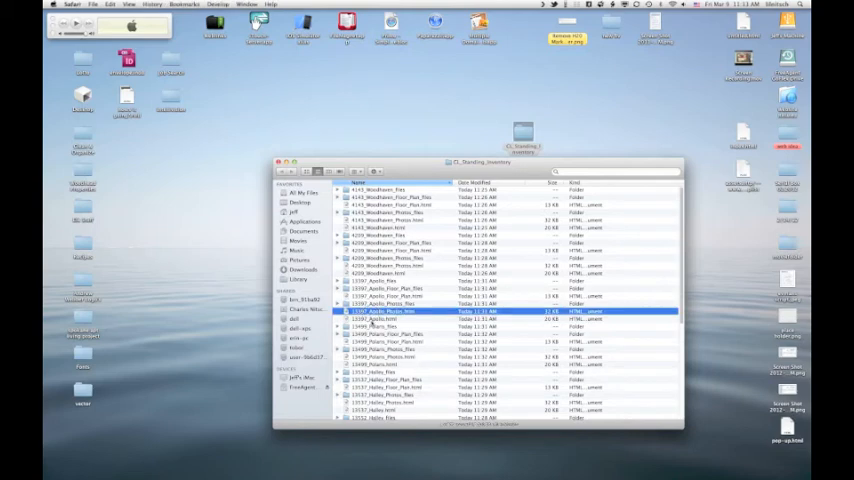
Step: View the Photos HTML page's thumbnail gallery in Safari, then close it
double_click(384, 312)
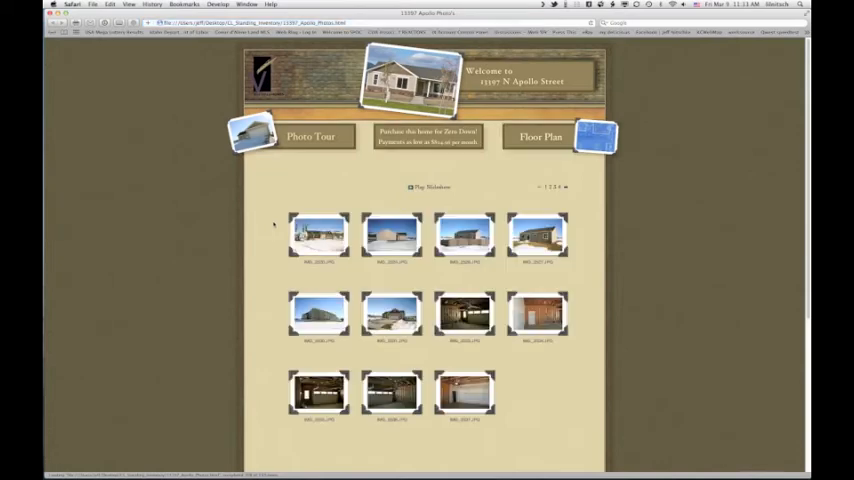
scroll(down, 3)
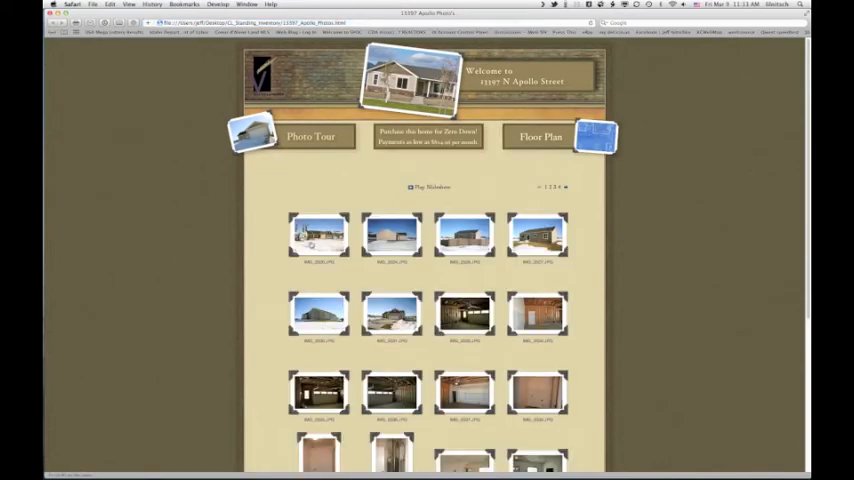
click(318, 234)
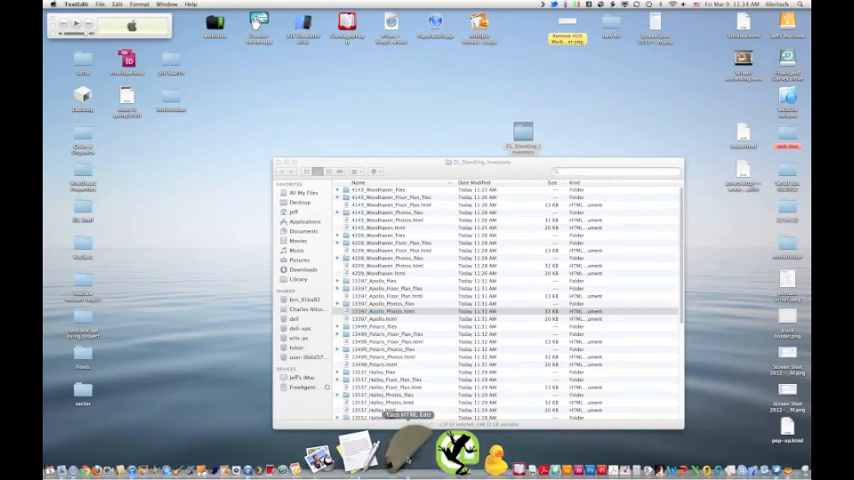
Step: Load the Photos HTML file in Taco HTML Edit and review its head, styles and scripts
double_click(384, 312)
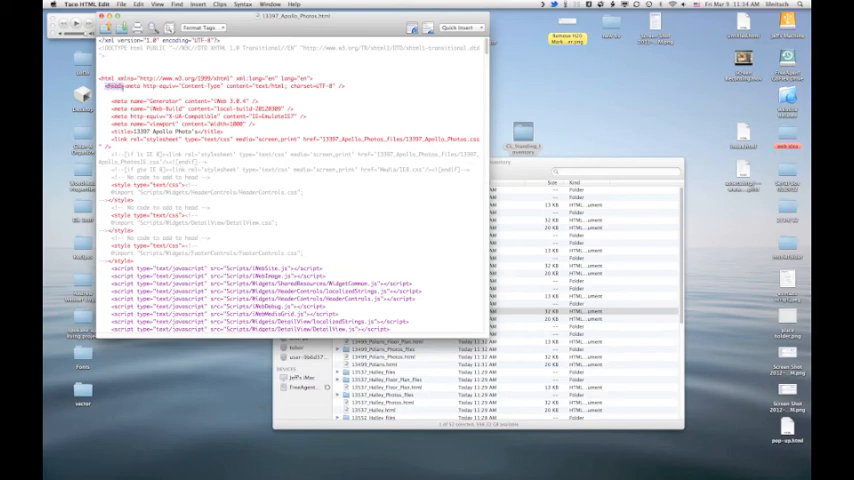
scroll(down, 3)
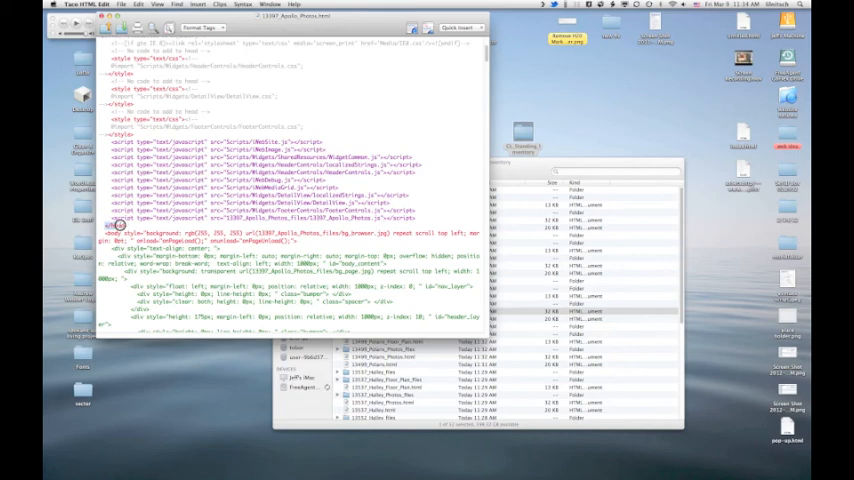
mouse_move(164, 132)
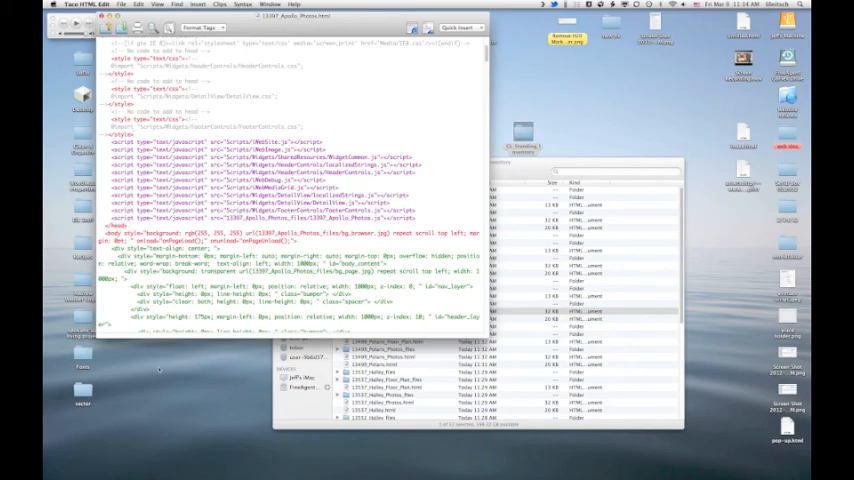
scroll(up, 3)
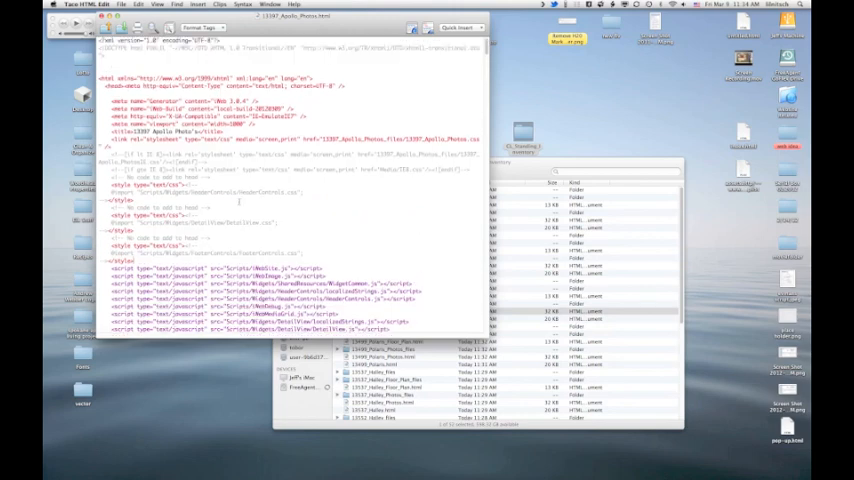